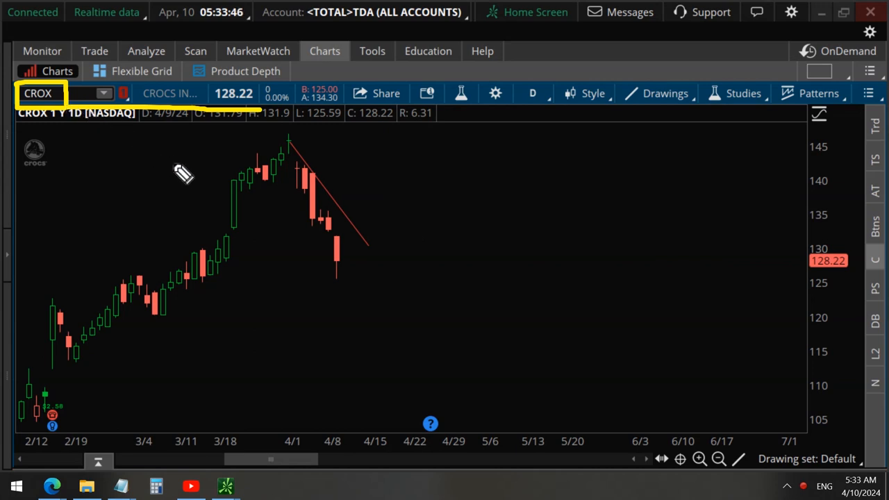
pyautogui.moveTo(311, 136)
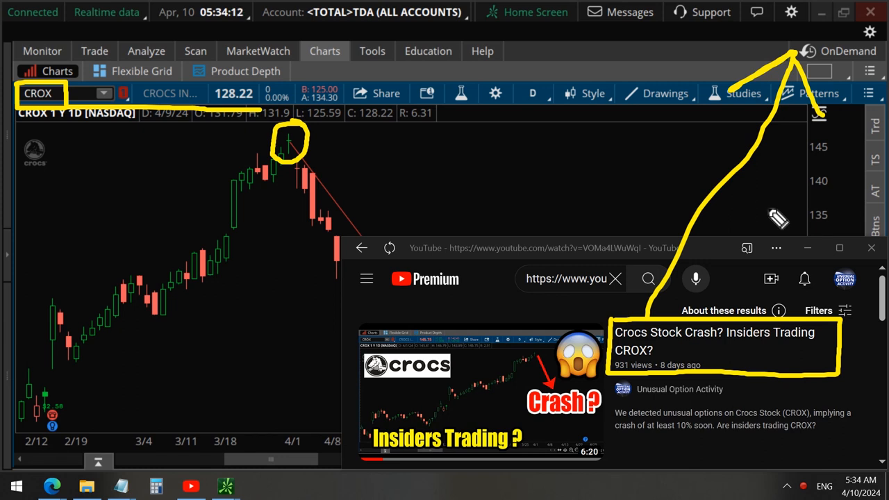
pyautogui.moveTo(757, 375)
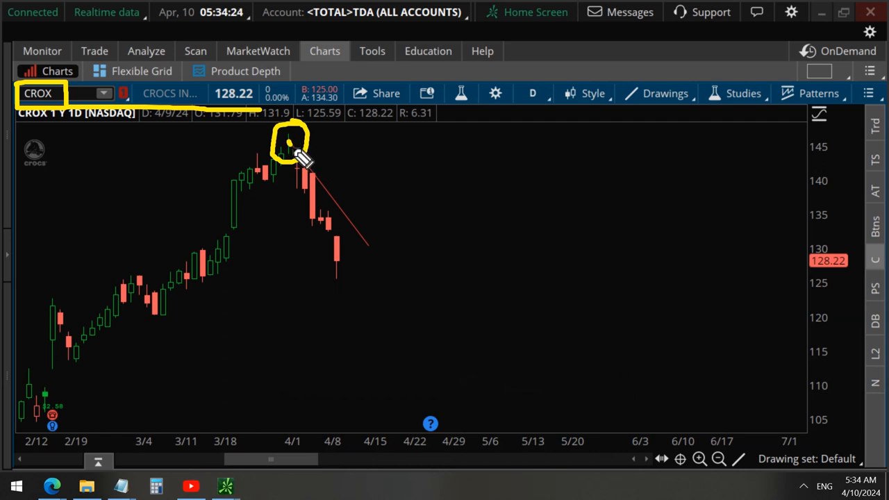
# Step: Show the risk profile for the CROX 130 put and compute 11.28 × 100 in Calculator
pyautogui.moveTo(298, 157); pyautogui.dragTo(368, 250)
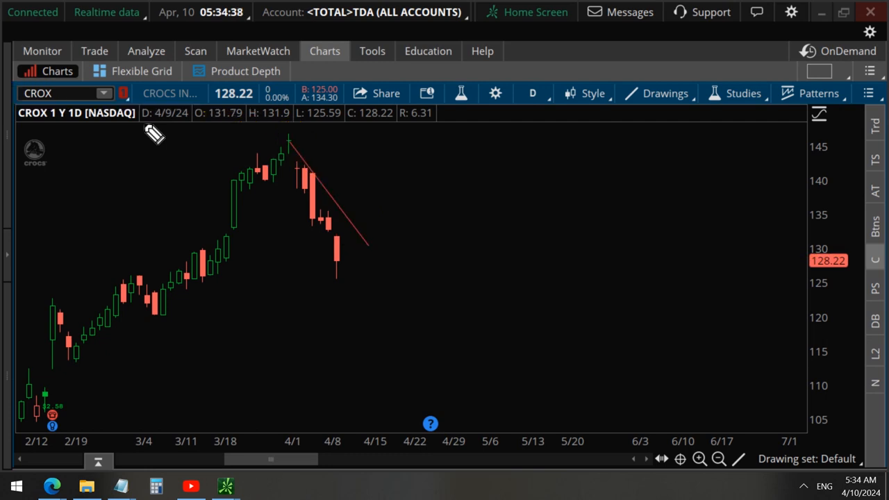
pyautogui.click(146, 50)
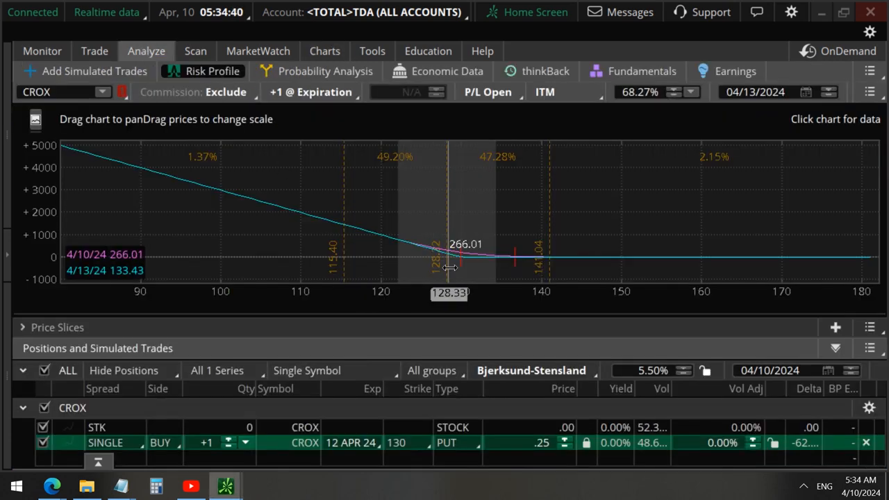
pyautogui.moveTo(882, 212)
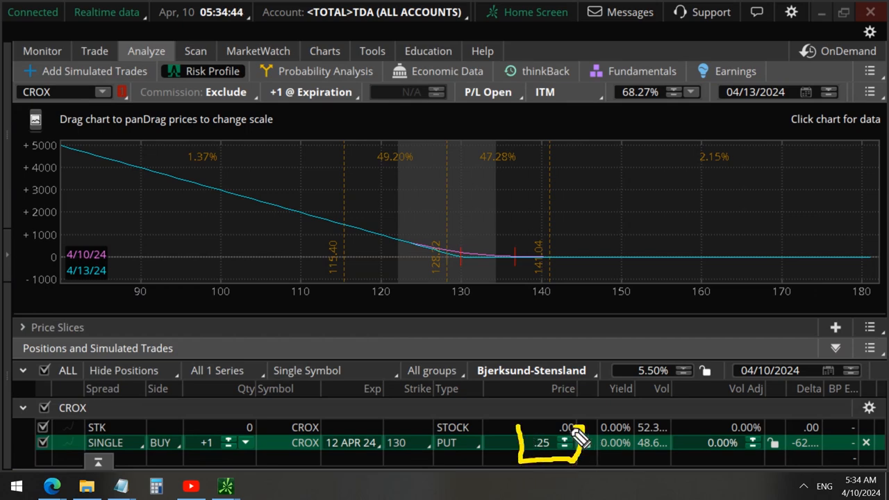
pyautogui.moveTo(433, 271)
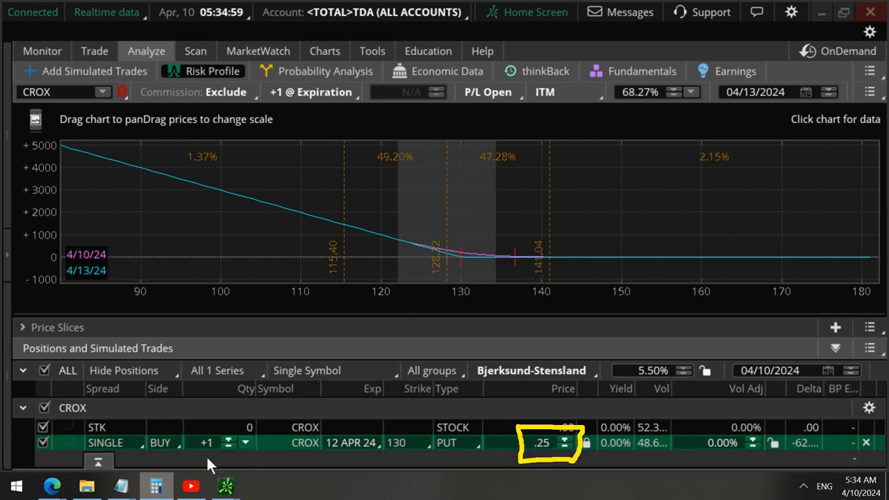
pyautogui.click(155, 485)
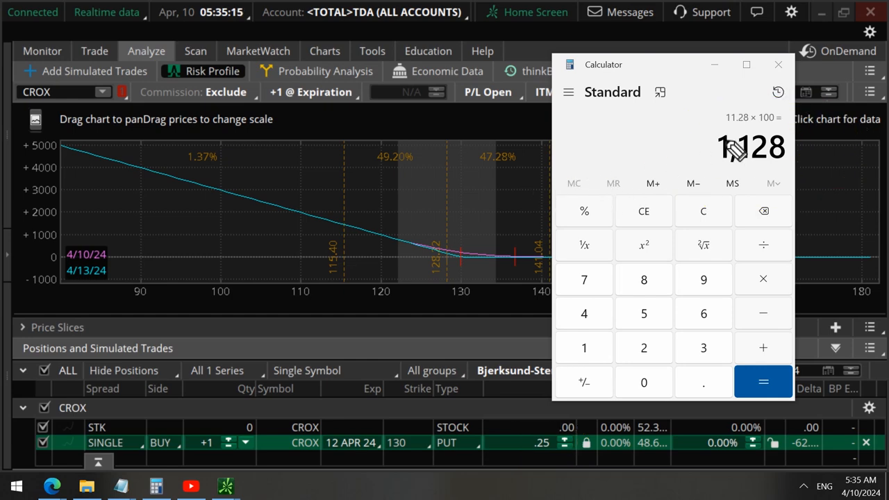
pyautogui.click(778, 64)
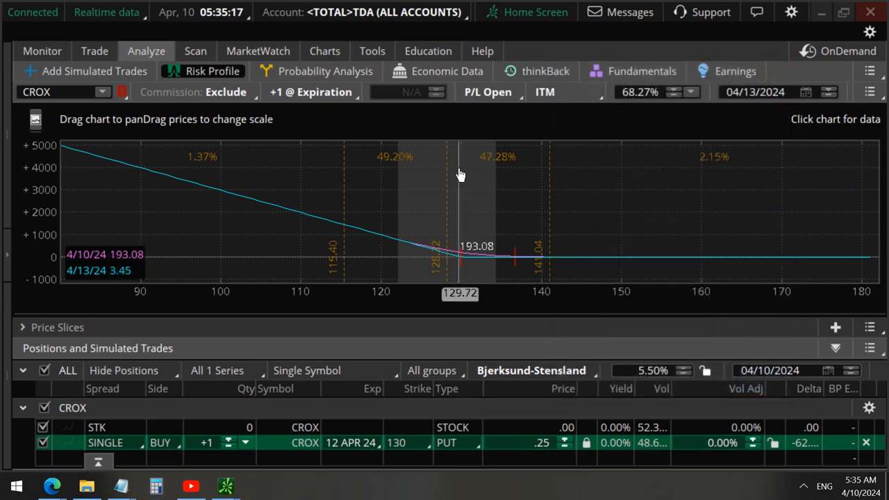
# Step: Show the CROX 12 APR 24 option chain down to the 130 put (2.90 bid, 3.10 ask)
pyautogui.click(94, 50)
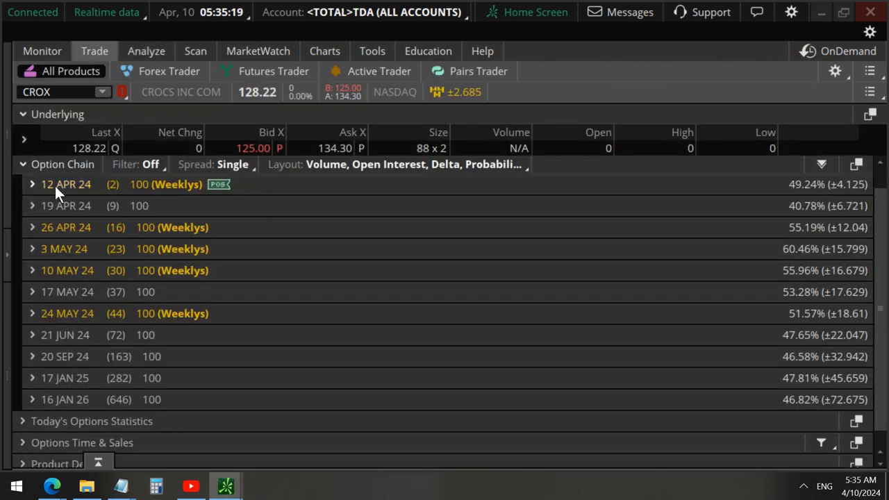
pyautogui.click(32, 184)
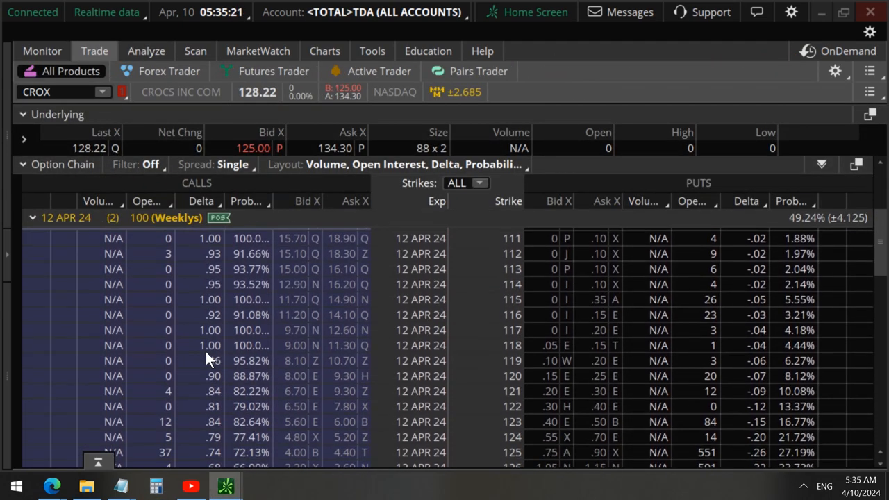
pyautogui.scroll(-3)
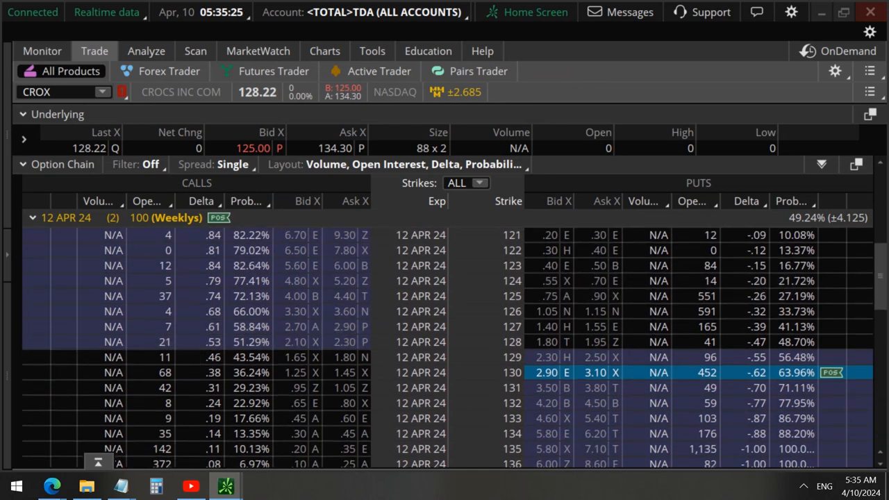
pyautogui.moveTo(420, 343)
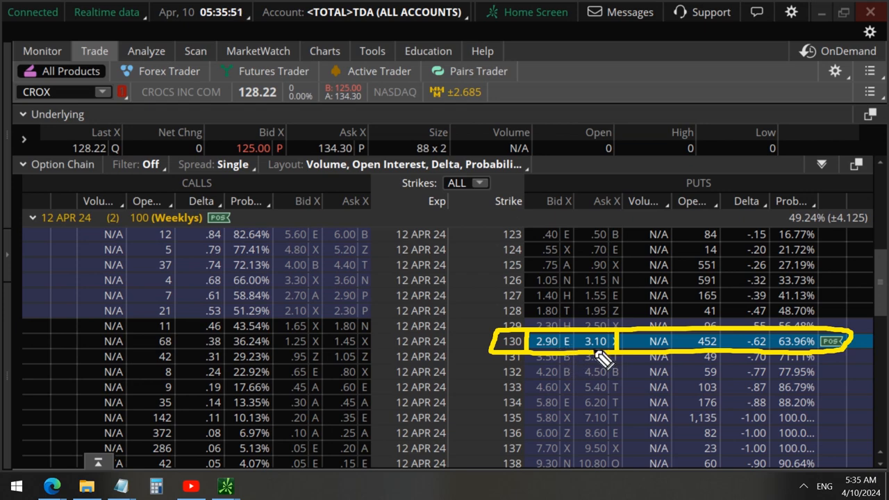
pyautogui.moveTo(497, 382)
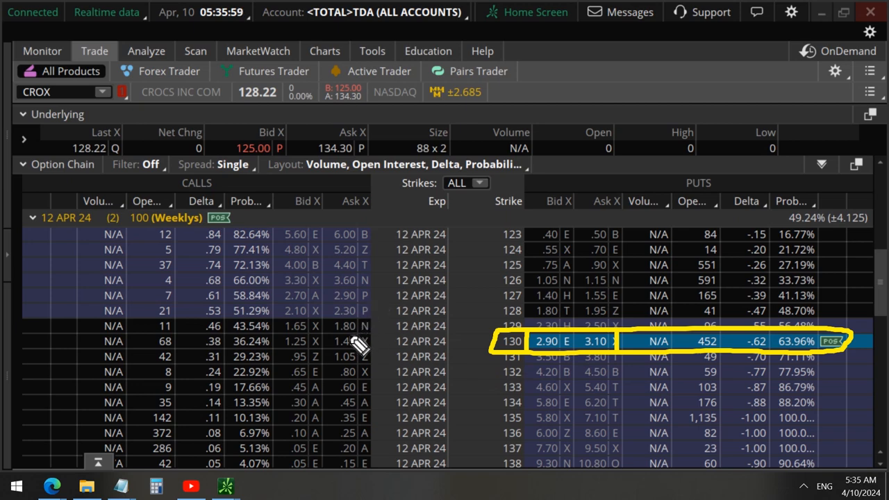
pyautogui.moveTo(355, 341); pyautogui.dragTo(712, 100)
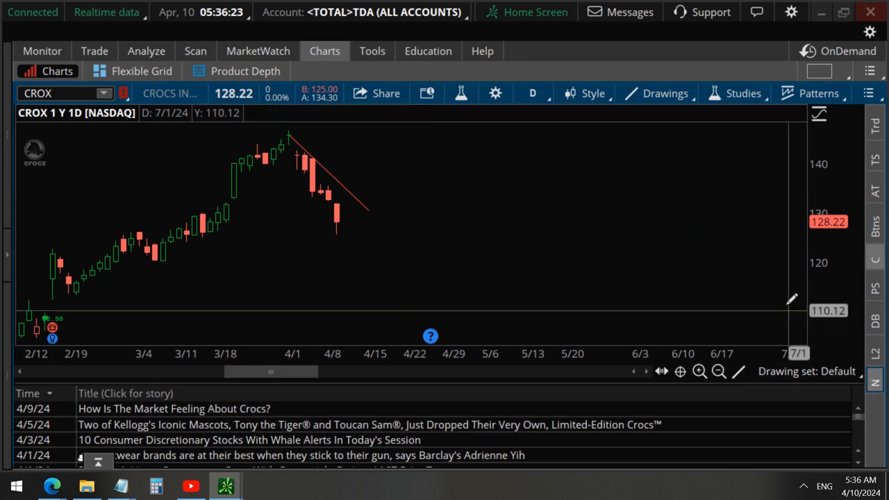
pyautogui.moveTo(336, 321)
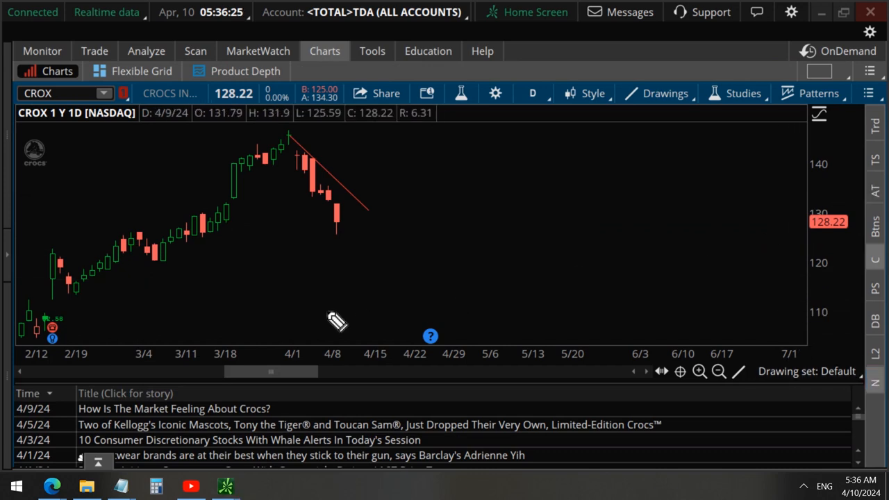
pyautogui.moveTo(52, 480)
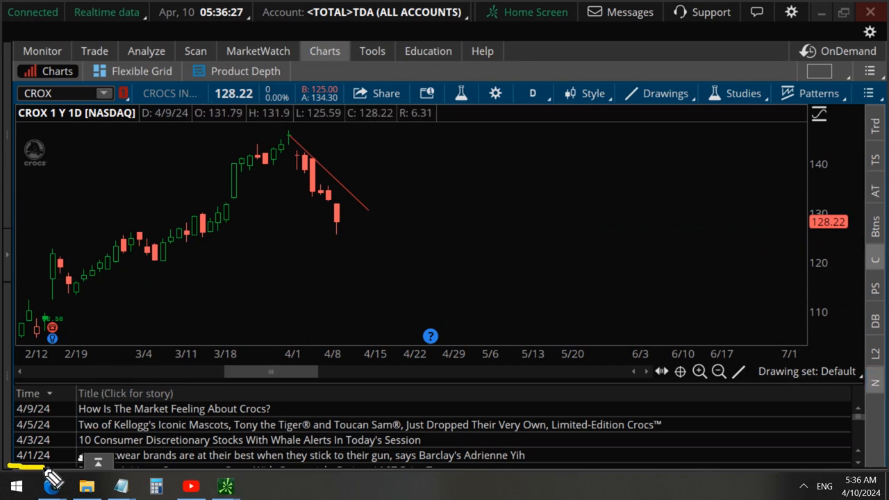
pyautogui.moveTo(281, 153)
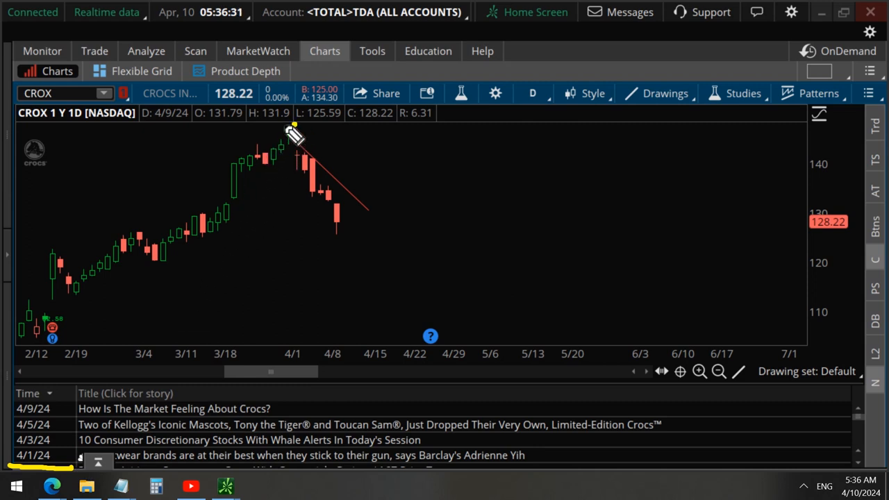
pyautogui.moveTo(290, 133)
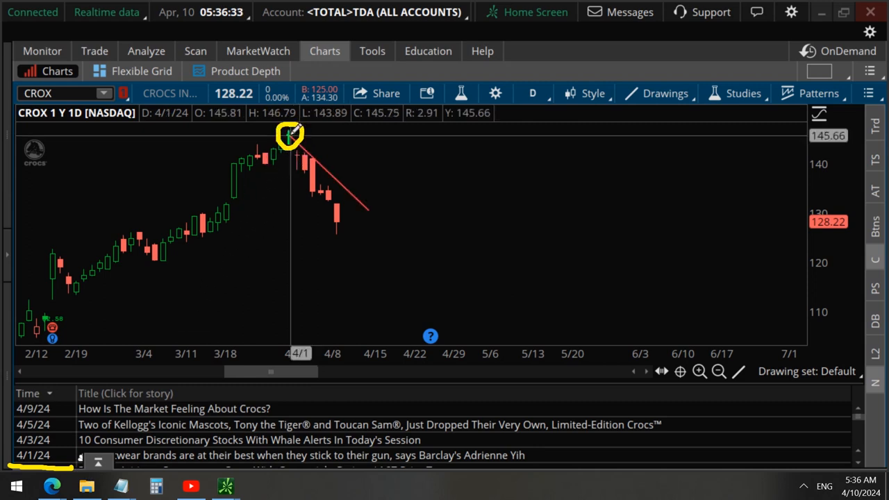
pyautogui.moveTo(228, 298)
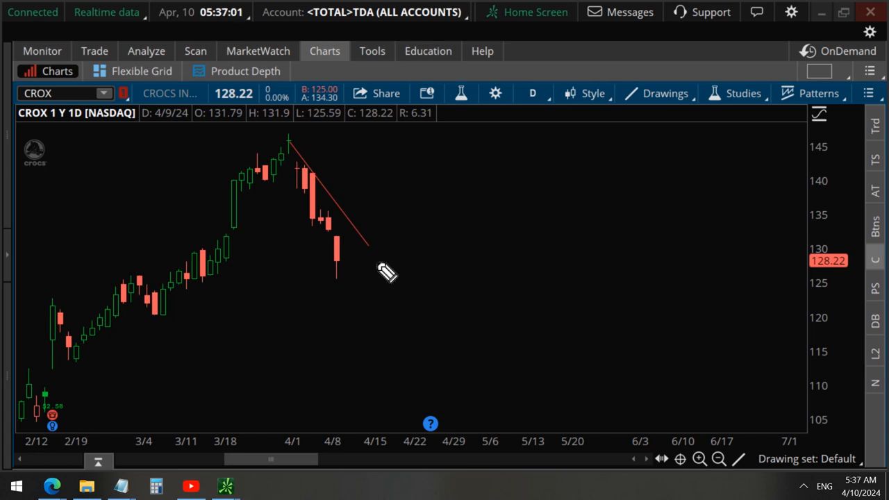
pyautogui.moveTo(302, 212)
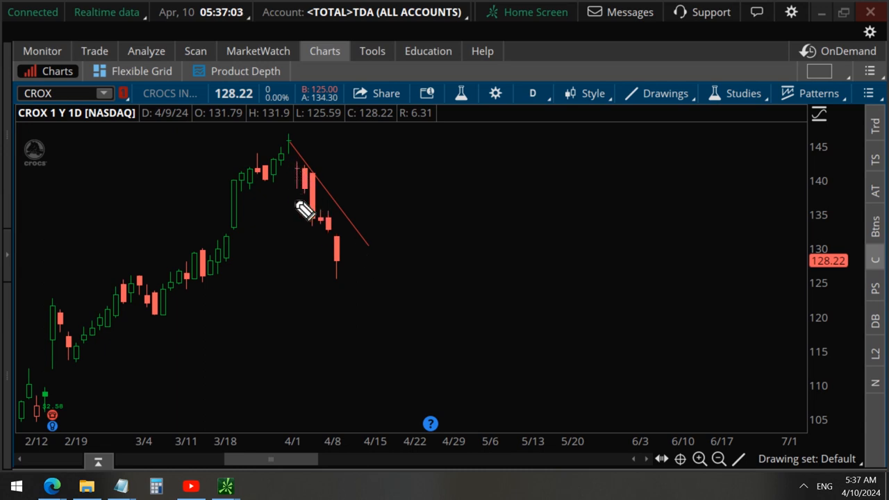
pyautogui.moveTo(150, 163)
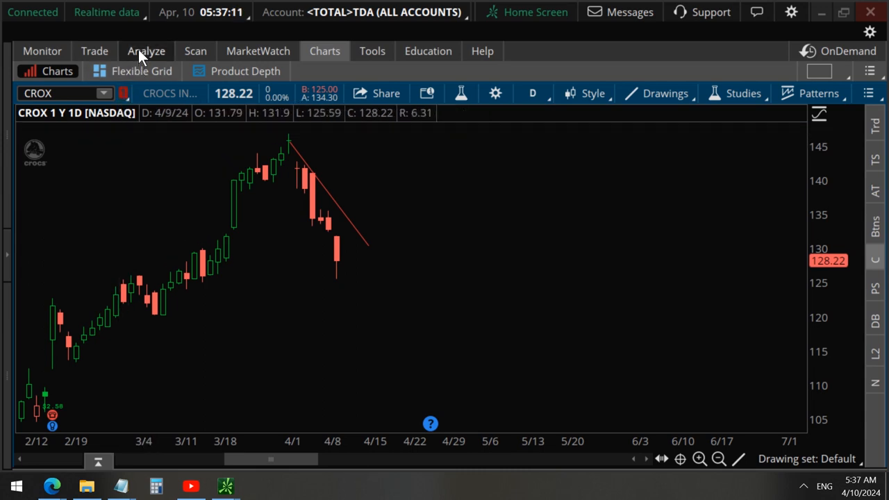
# Step: Over the put's risk profile, calculate 9 × 100 = 900, then clear for 1128 − 900
pyautogui.click(146, 50)
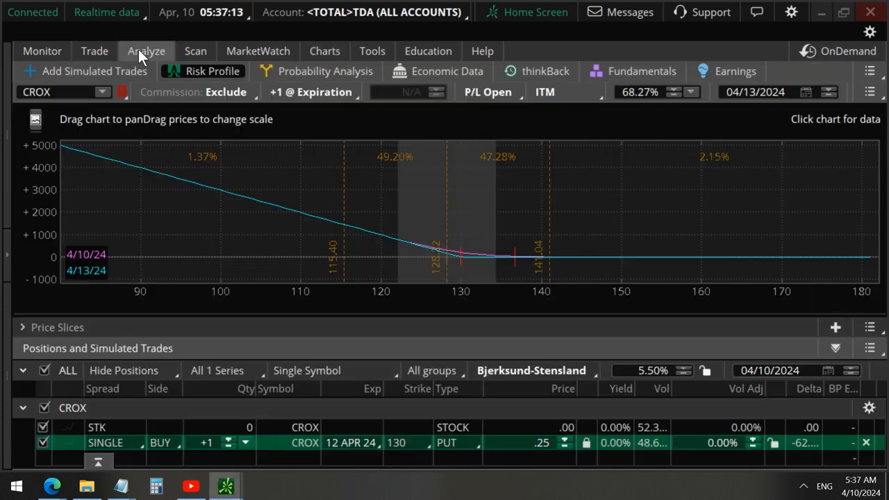
pyautogui.click(94, 51)
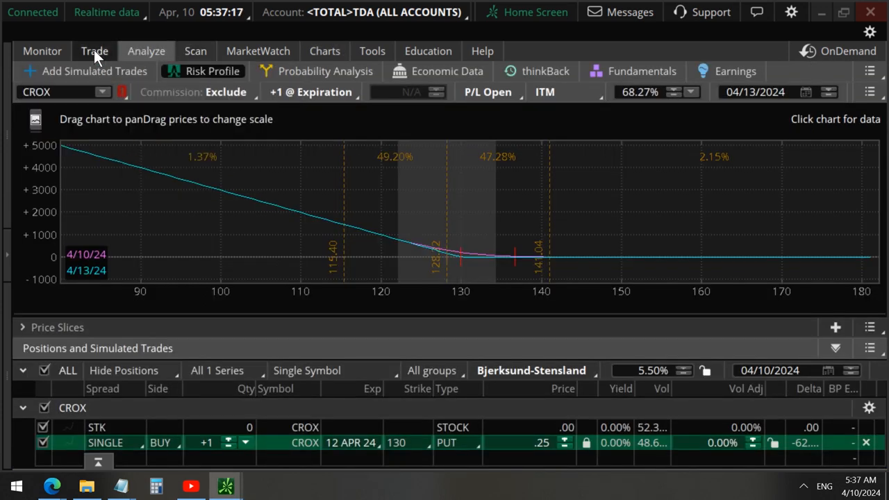
pyautogui.moveTo(292, 24)
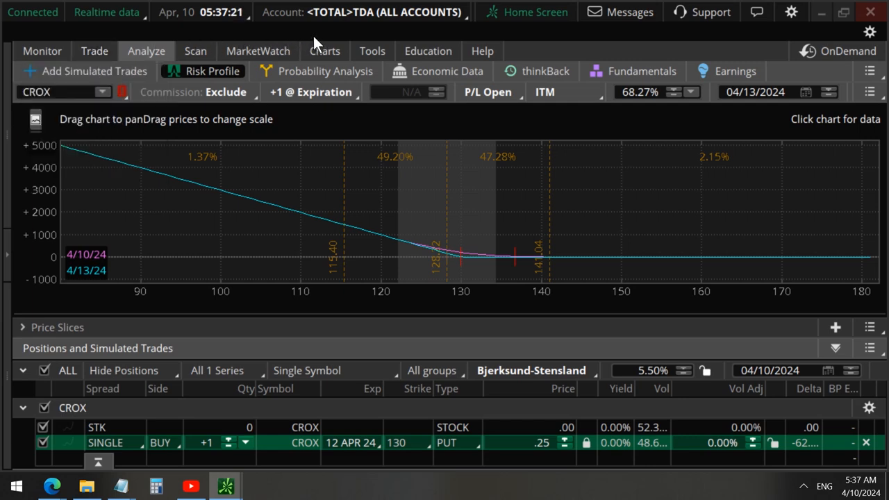
pyautogui.moveTo(369, 201)
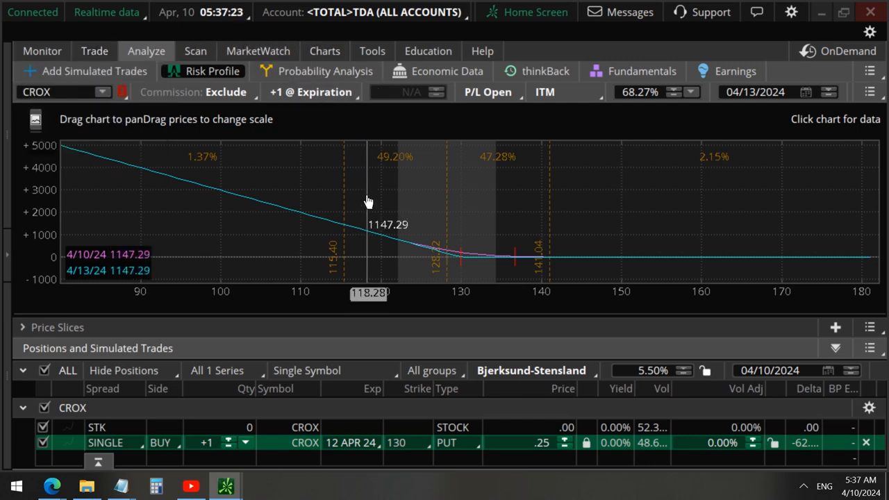
pyautogui.moveTo(271, 285)
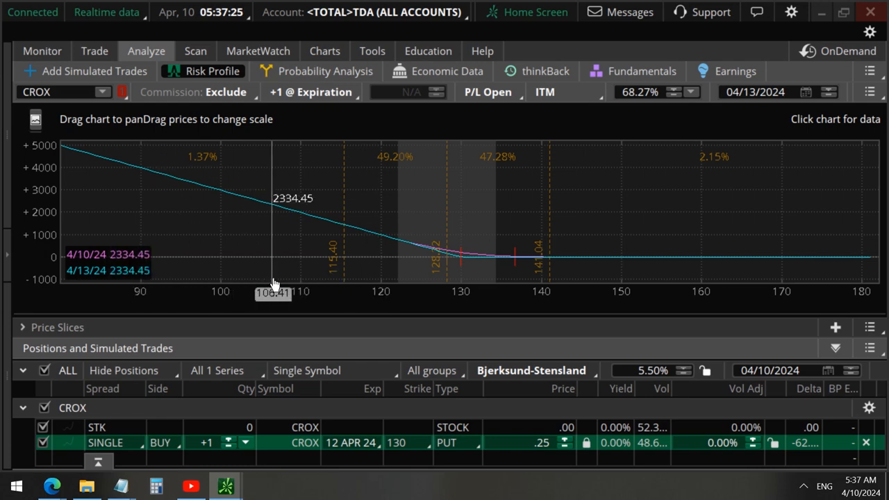
pyautogui.moveTo(156, 469)
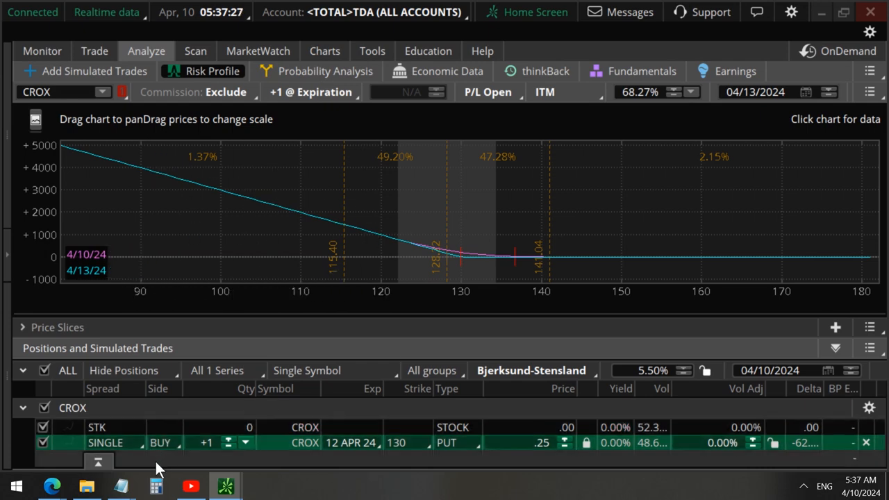
pyautogui.click(156, 485)
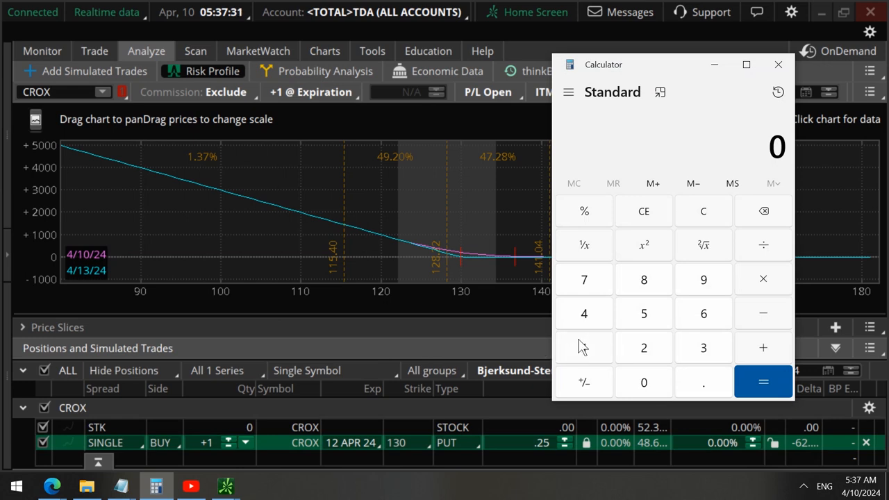
pyautogui.click(703, 279)
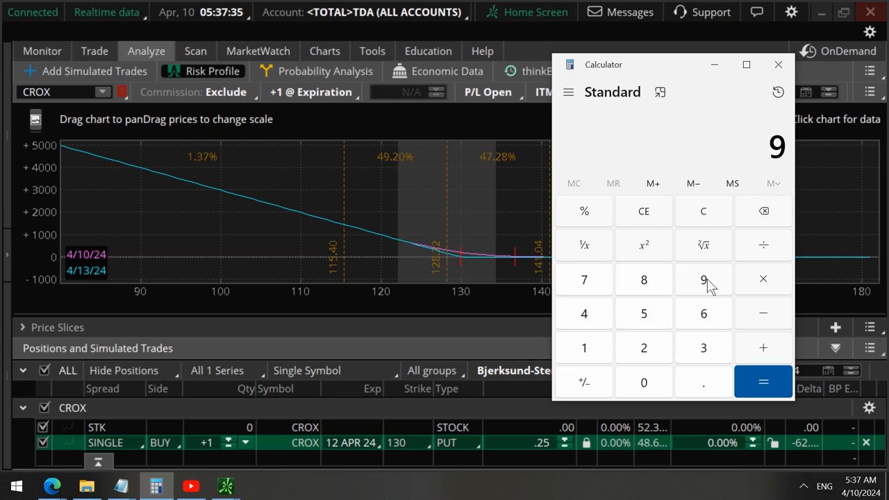
pyautogui.moveTo(764, 280)
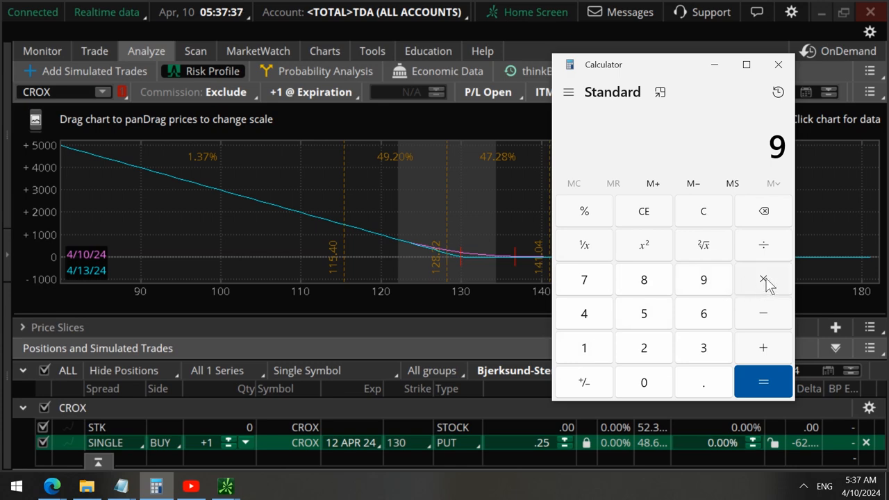
pyautogui.click(762, 279)
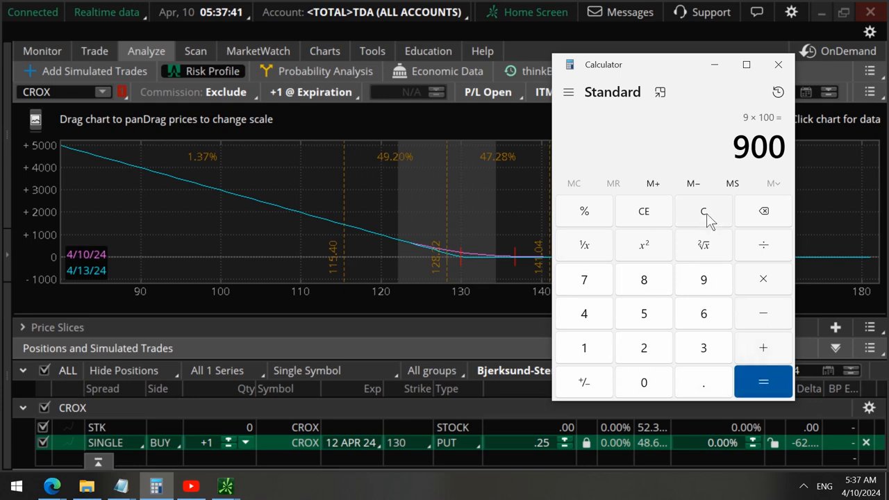
pyautogui.click(703, 211)
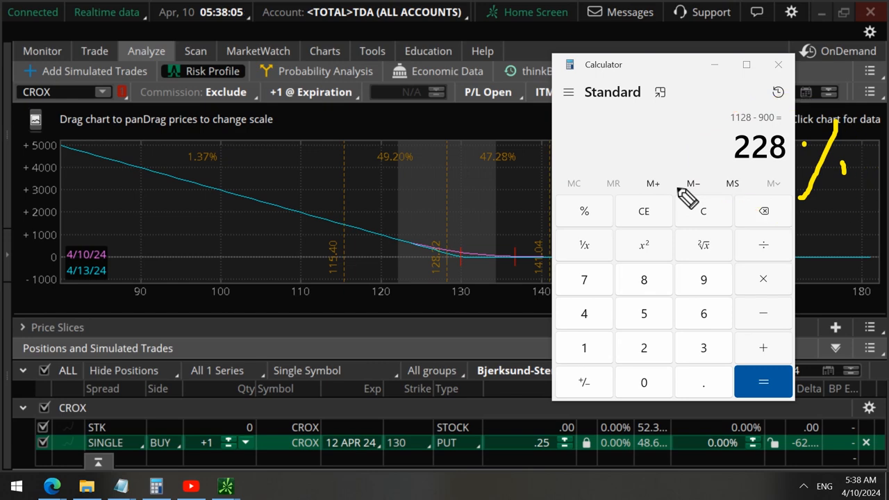
pyautogui.moveTo(730, 113)
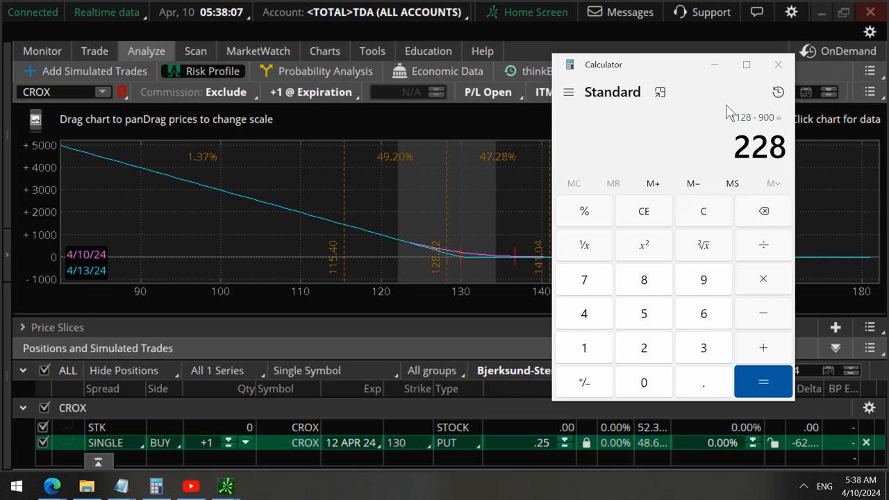
# Step: Close the calculator, leaving the CROX put's risk profile around the 138.12 price
pyautogui.click(778, 64)
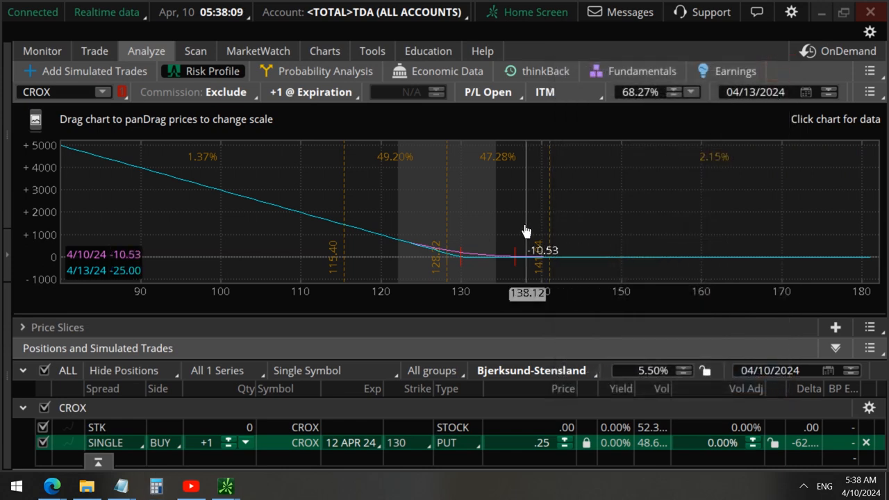
pyautogui.moveTo(368, 237)
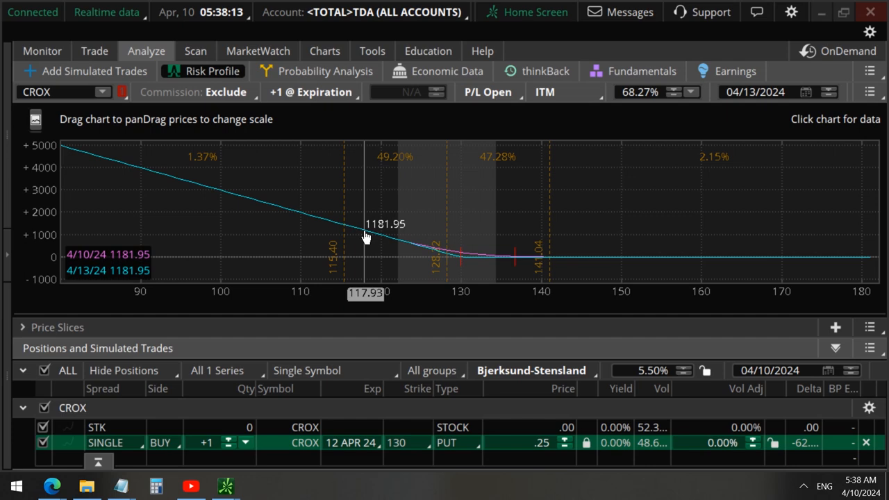
pyautogui.moveTo(559, 157)
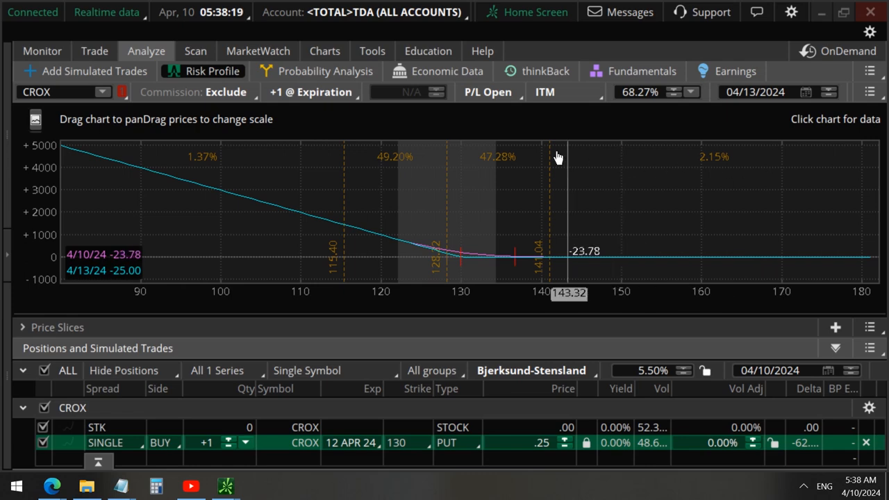
pyautogui.moveTo(300, 185)
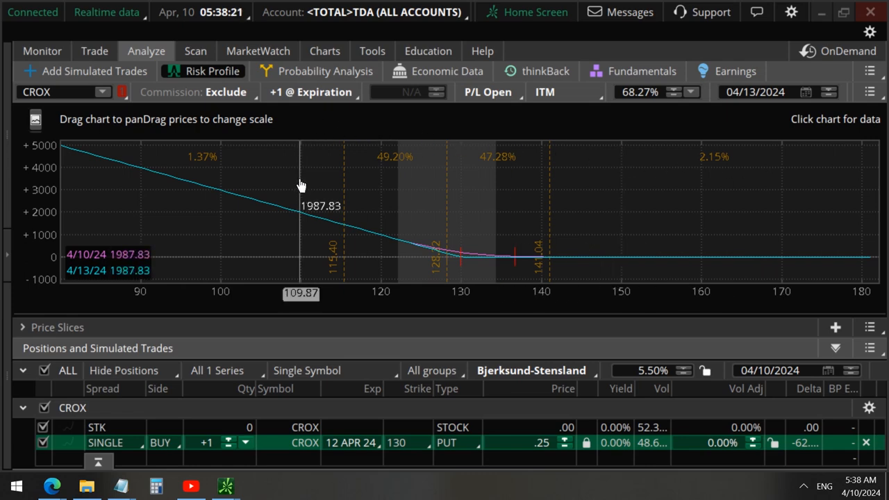
pyautogui.moveTo(312, 130)
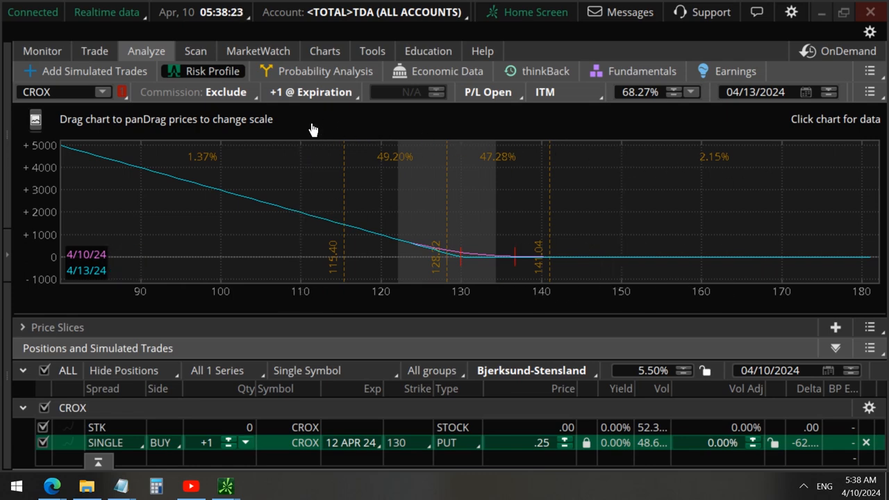
pyautogui.moveTo(324, 50)
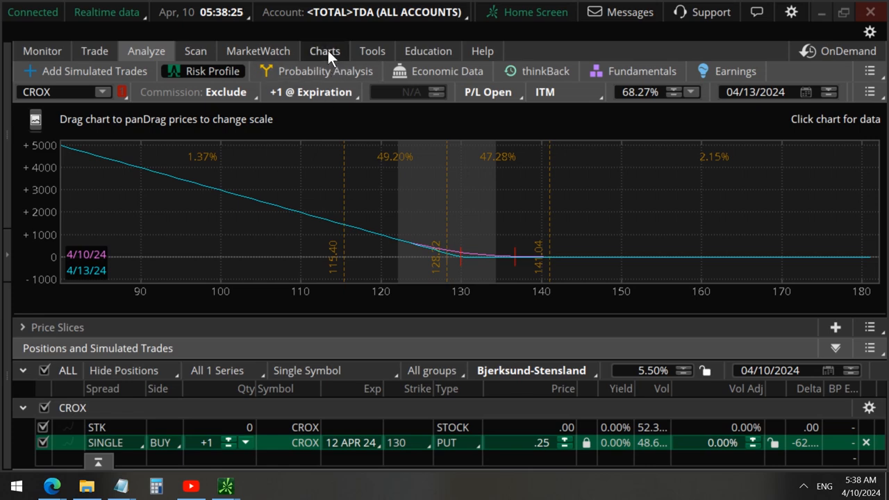
# Step: On the CROX daily chart, circle the early-April peak in yellow and sketch a decline toward May
pyautogui.click(324, 50)
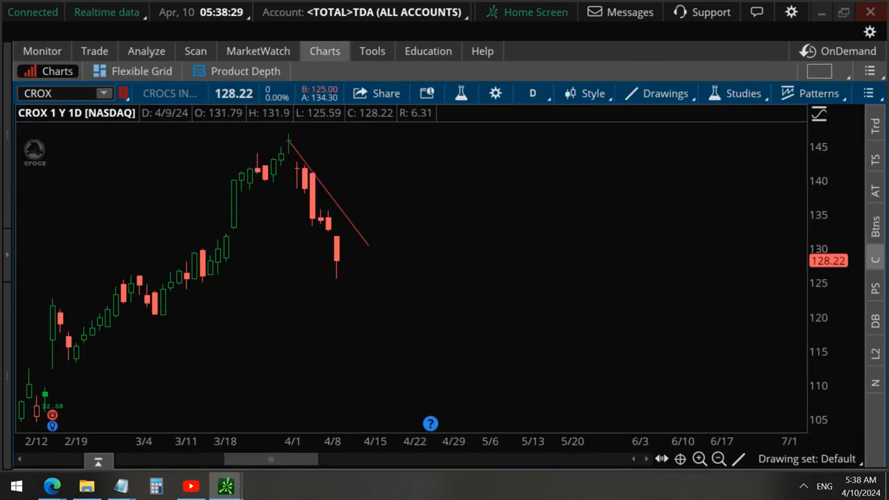
pyautogui.moveTo(435, 188)
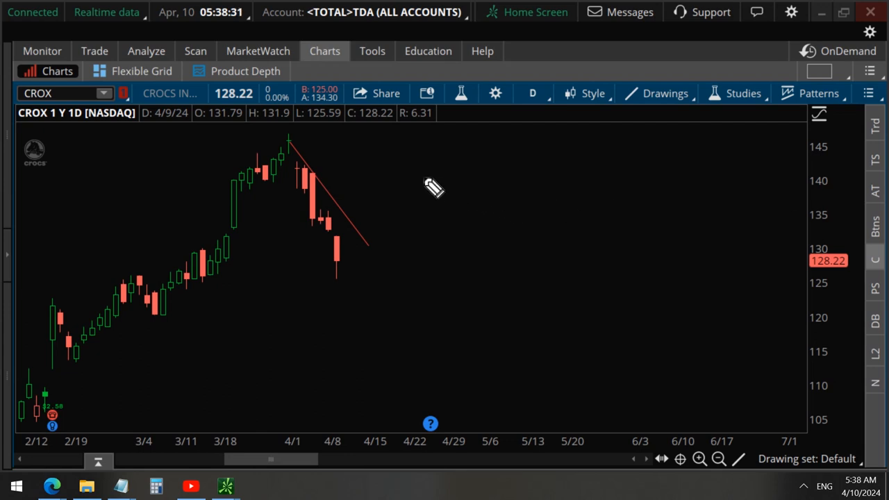
pyautogui.moveTo(356, 172); pyautogui.dragTo(684, 105)
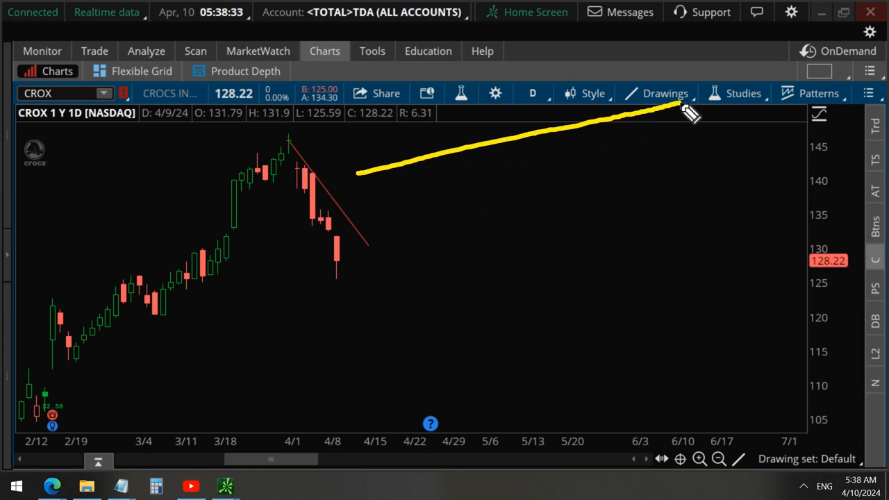
pyautogui.moveTo(678, 104); pyautogui.dragTo(684, 178)
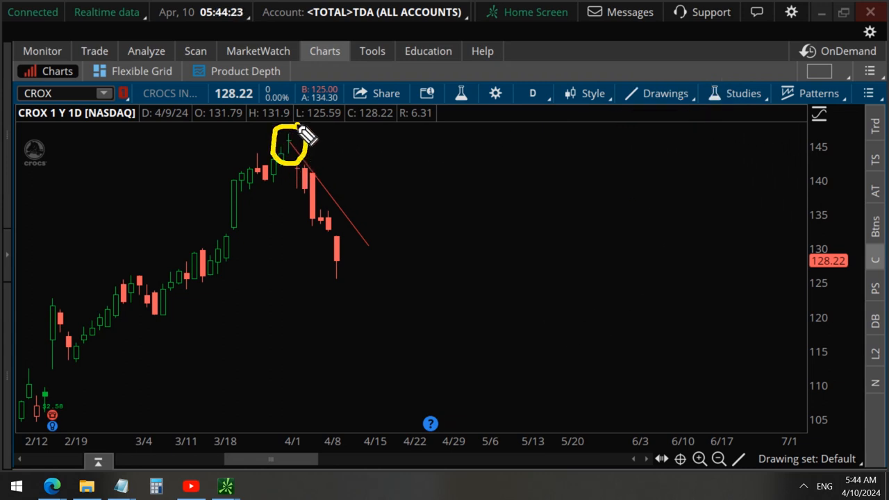
pyautogui.moveTo(292, 146); pyautogui.dragTo(313, 292)
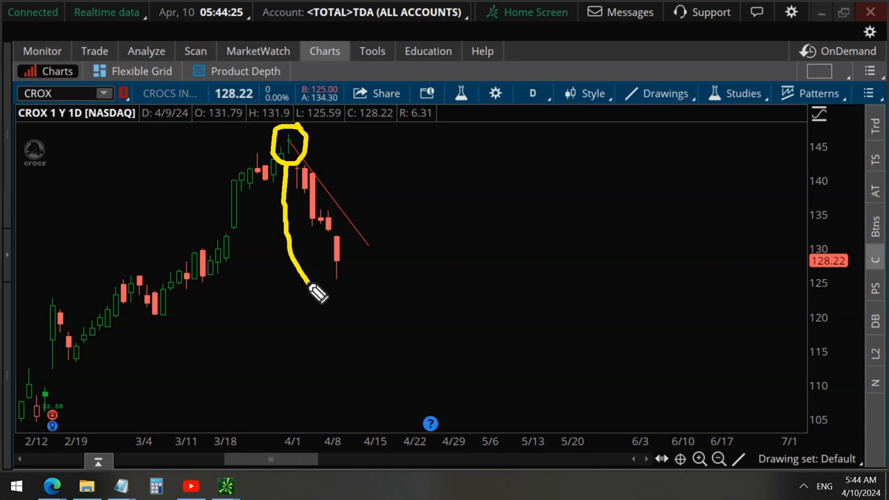
pyautogui.moveTo(312, 291); pyautogui.dragTo(563, 362)
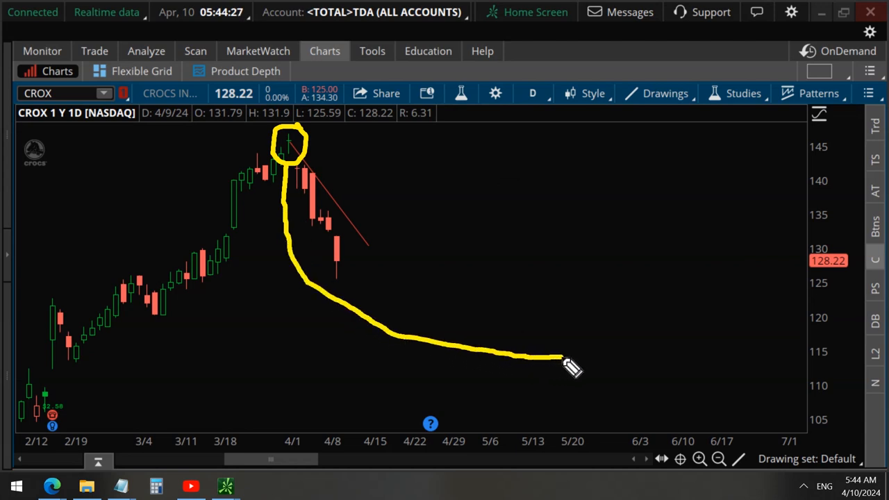